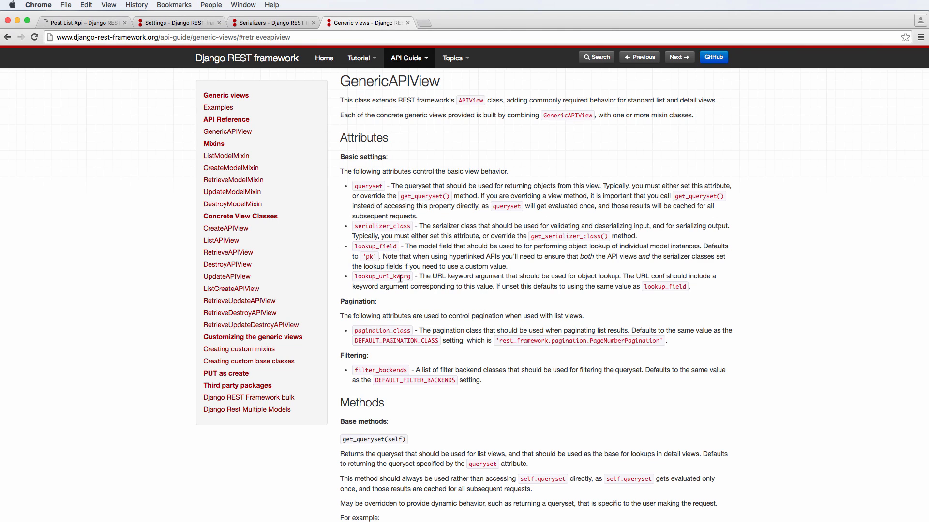
pyautogui.moveTo(357, 260)
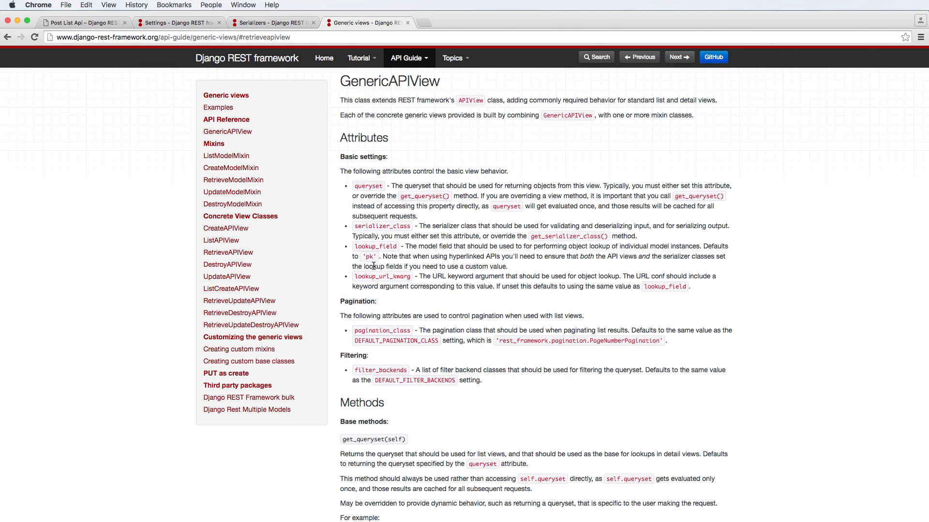
pyautogui.moveTo(407, 169)
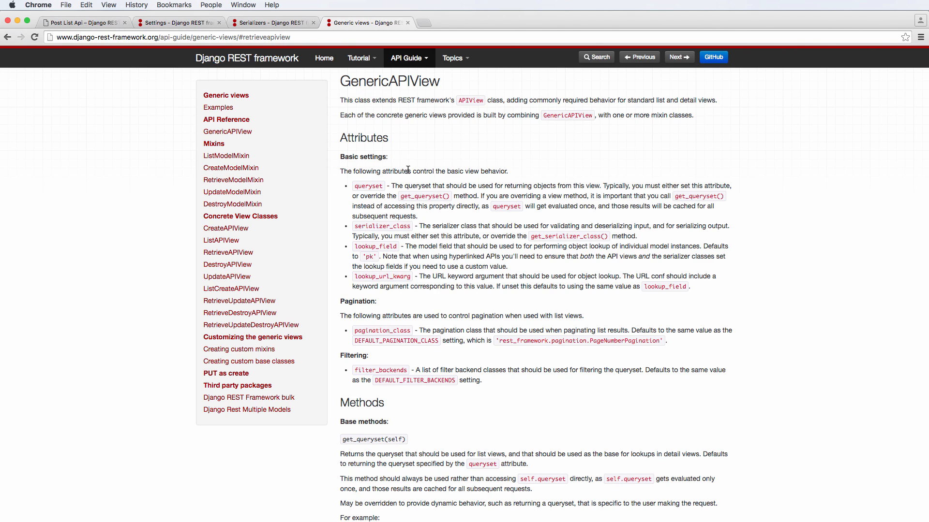
# Step: After reading the GenericAPIView lookup attributes docs, return to serializers.py in Sublime Text
pyautogui.click(617, 348)
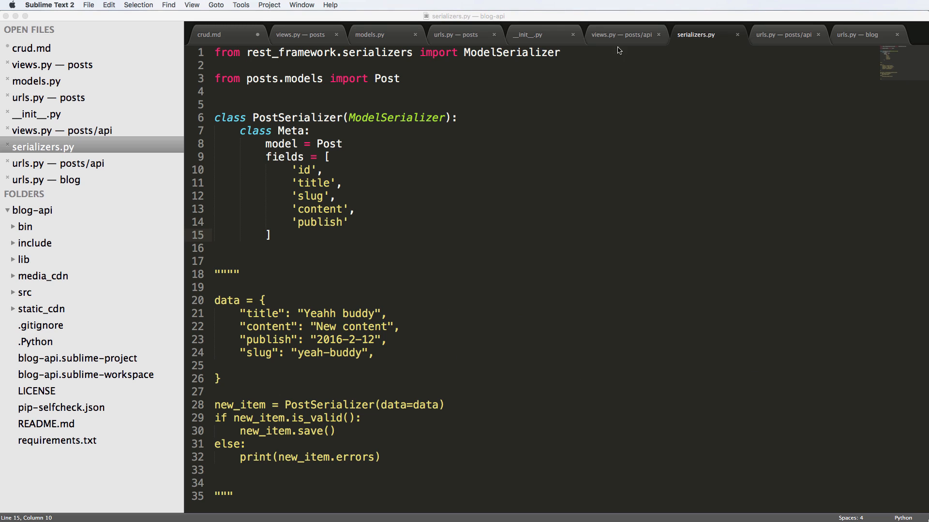
# Step: Add RetrieveAPIView to the generics import in the api views.py
pyautogui.click(620, 34)
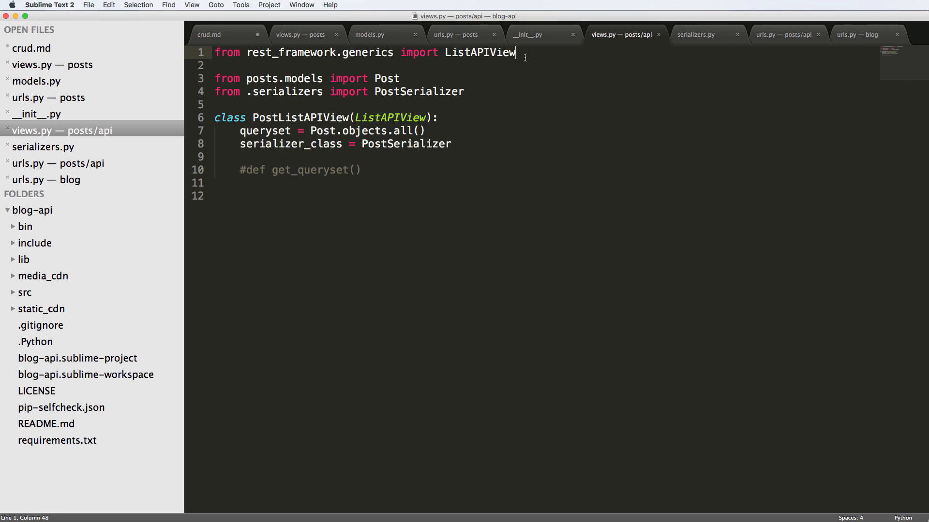
pyautogui.write(', Retriev')
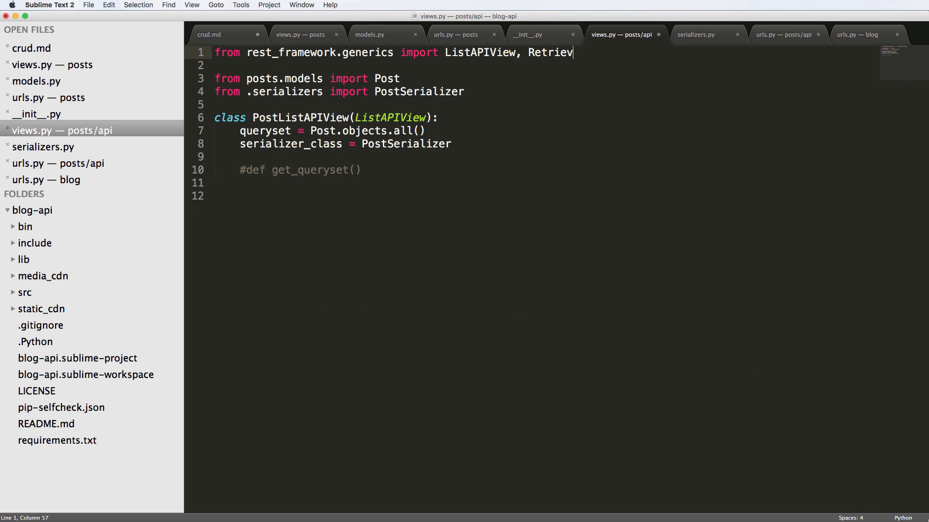
pyautogui.write('eAPIView')
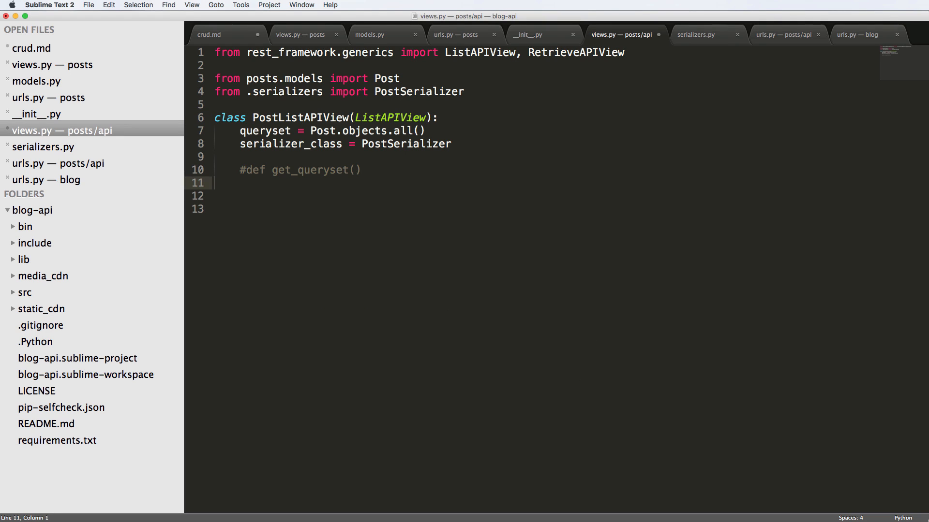
# Step: Write PostDetailAPIView(RetrieveAPIView) with queryset Post.objects.all() and serializer_class PostSerializer
pyautogui.write('class Pos')
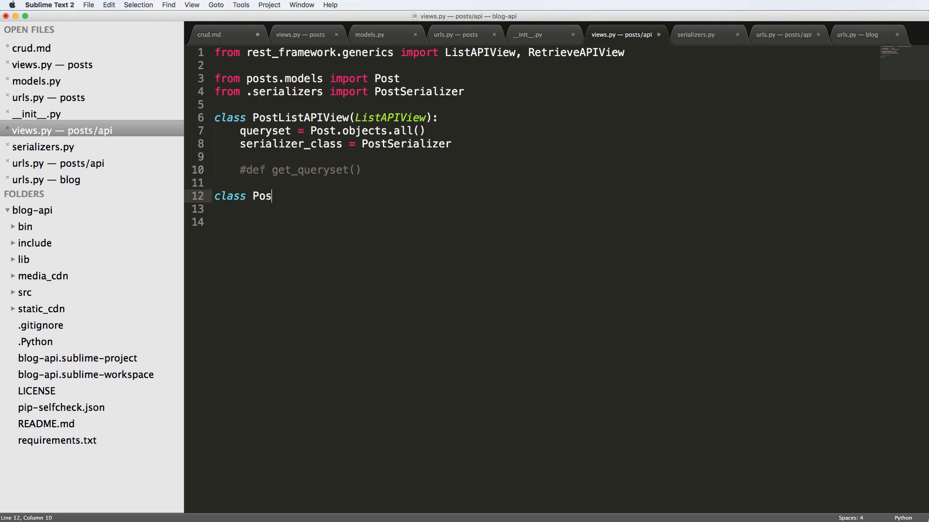
pyautogui.write('tDetail(')
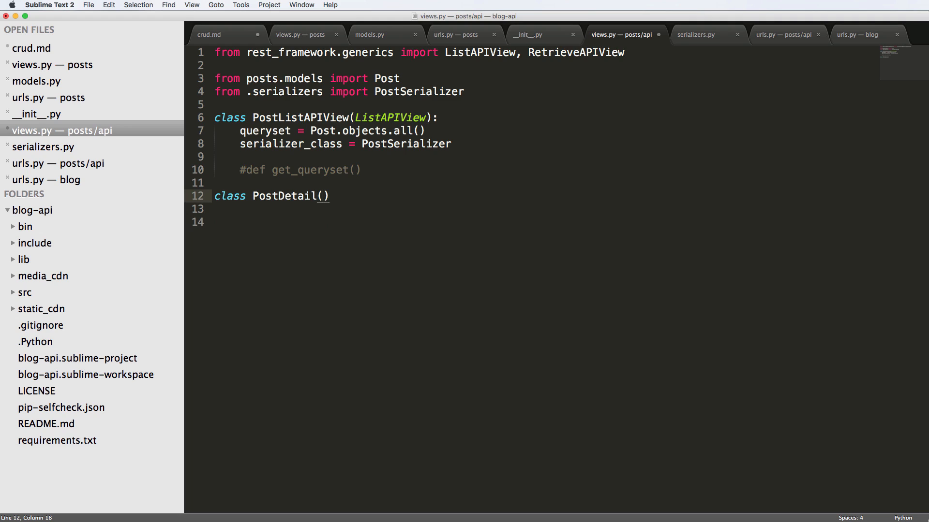
pyautogui.write('API')
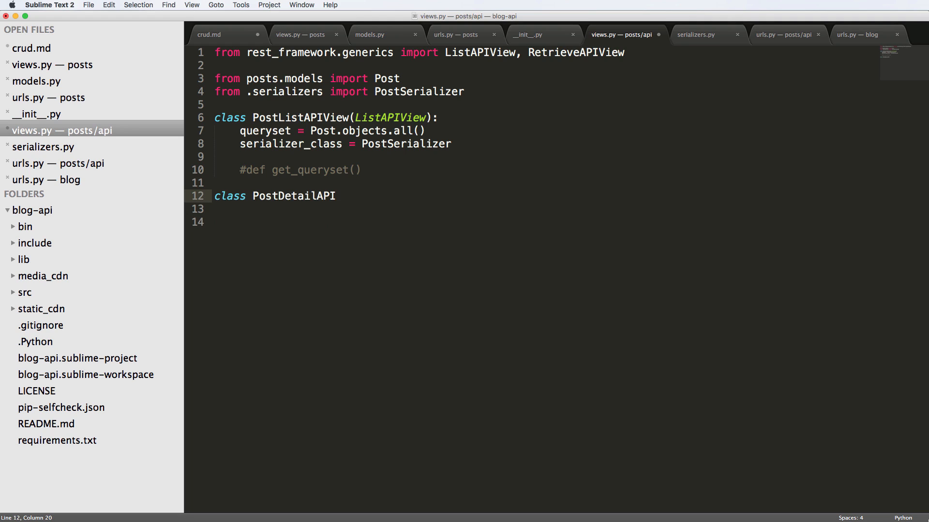
pyautogui.write('View(')
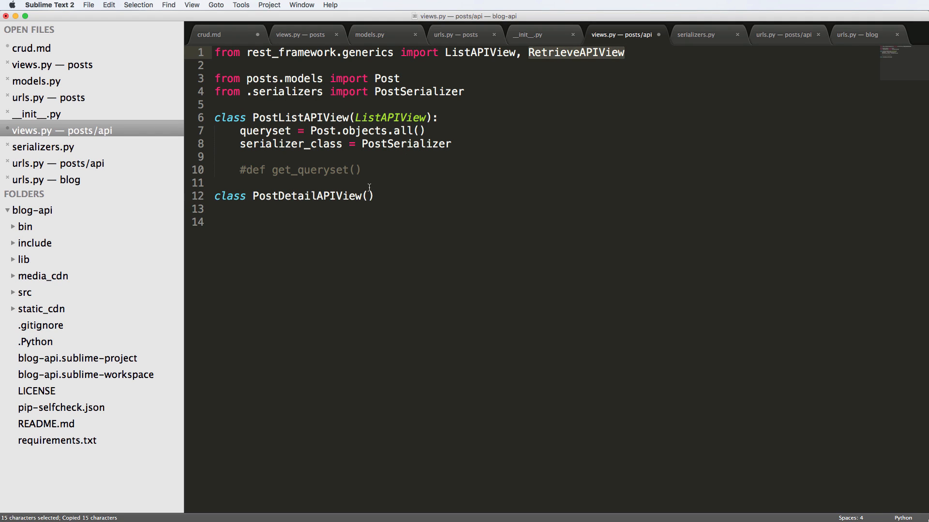
pyautogui.write('RetrieveAPIView')
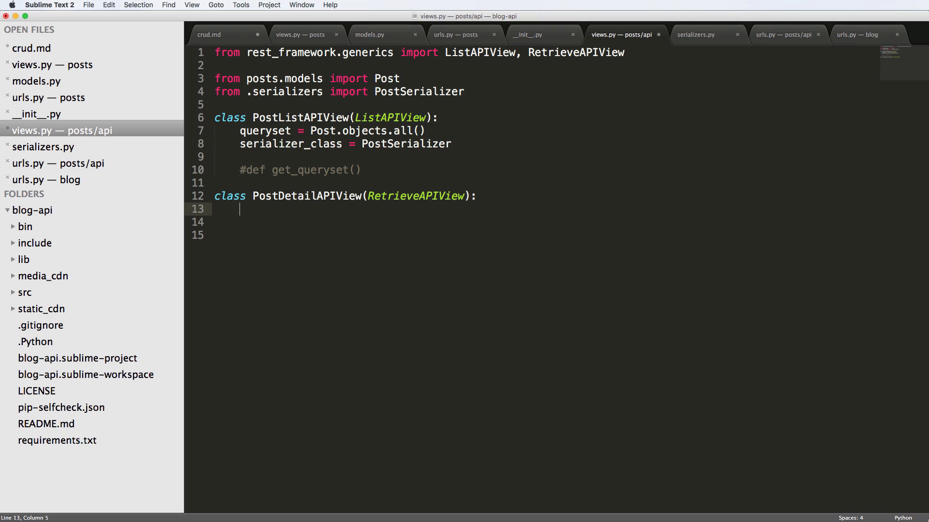
pyautogui.moveTo(445, 217)
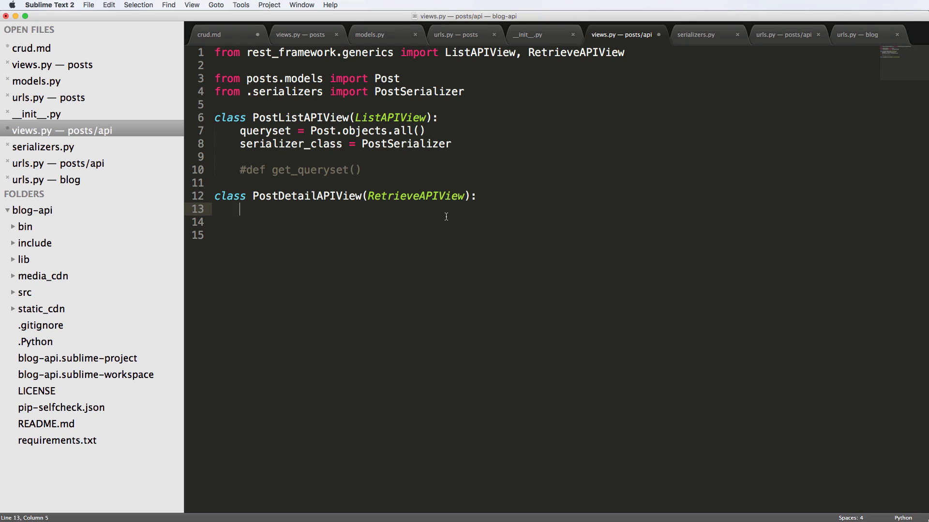
pyautogui.write('queryset = Post')
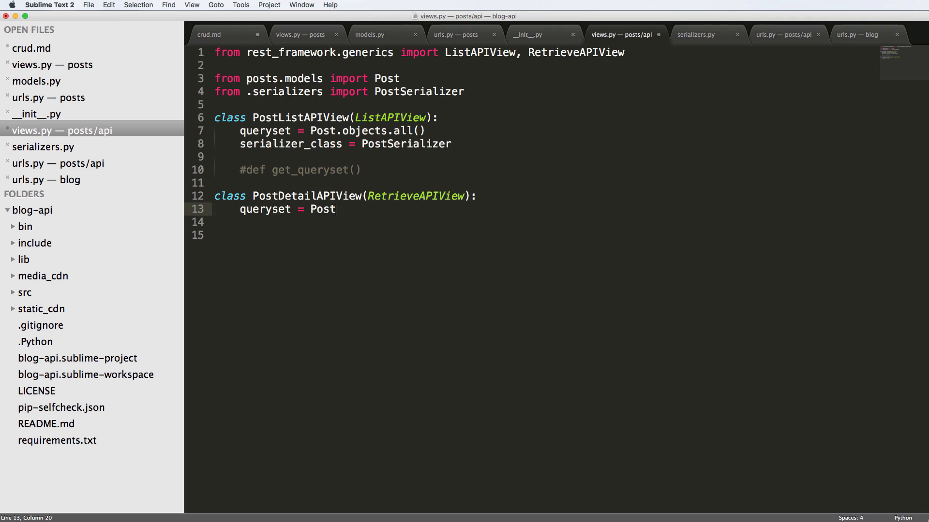
pyautogui.write('.objects.all()')
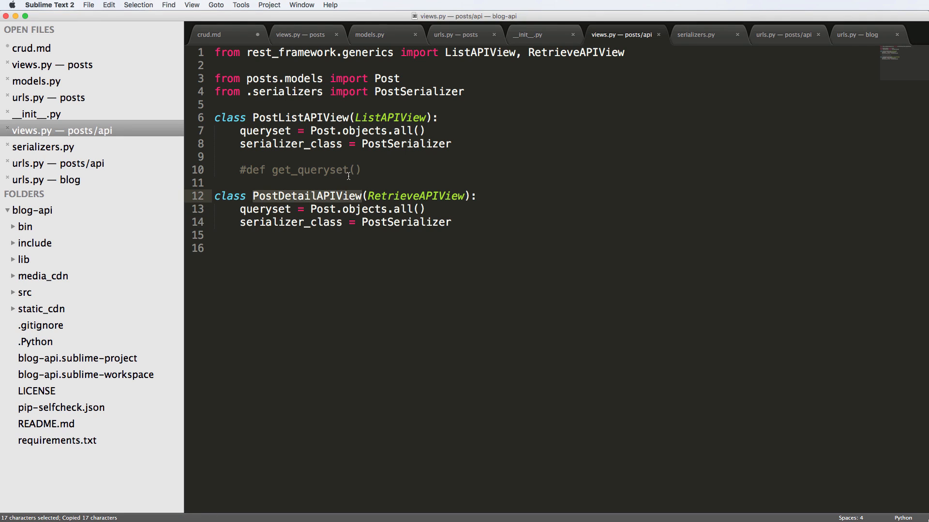
pyautogui.moveTo(166, 163)
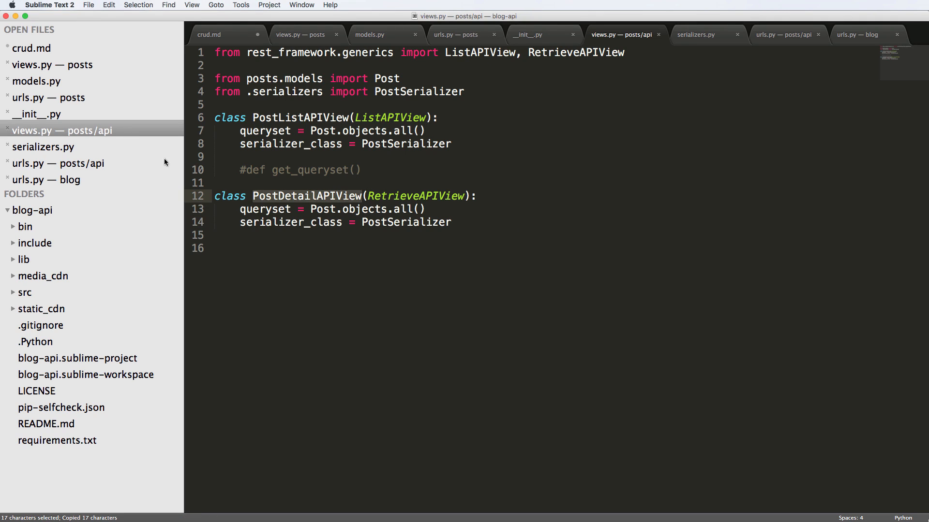
# Step: Open posts/api/urls.py and import PostDetailAPIView
pyautogui.click(25, 292)
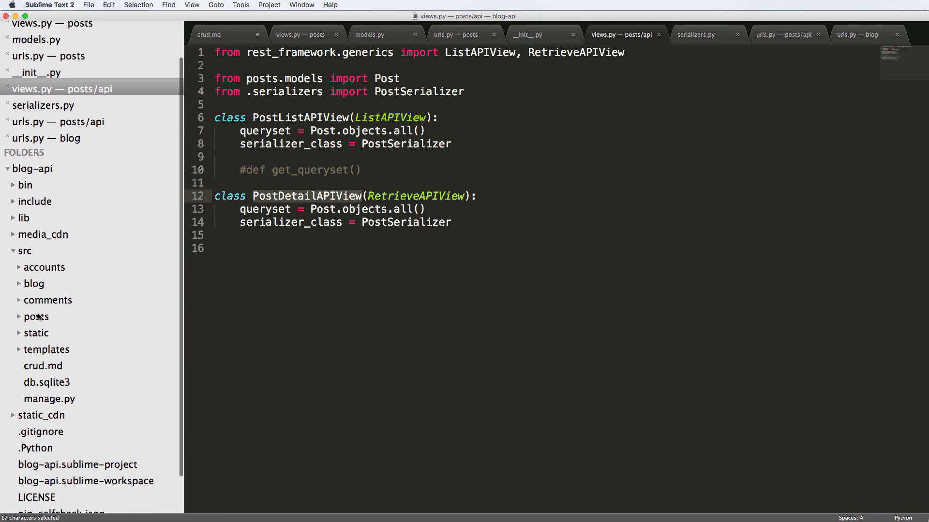
pyautogui.click(35, 317)
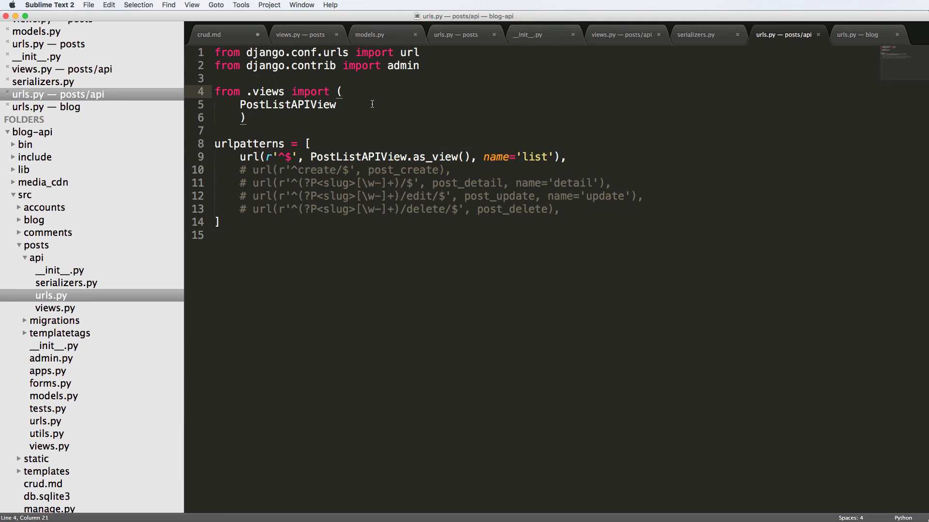
pyautogui.write('PostDetailAPIView')
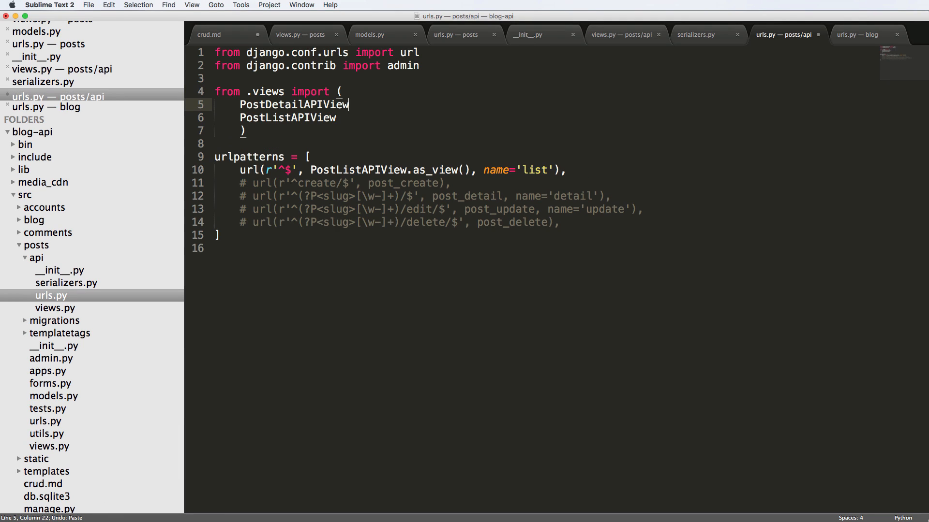
pyautogui.write(',')
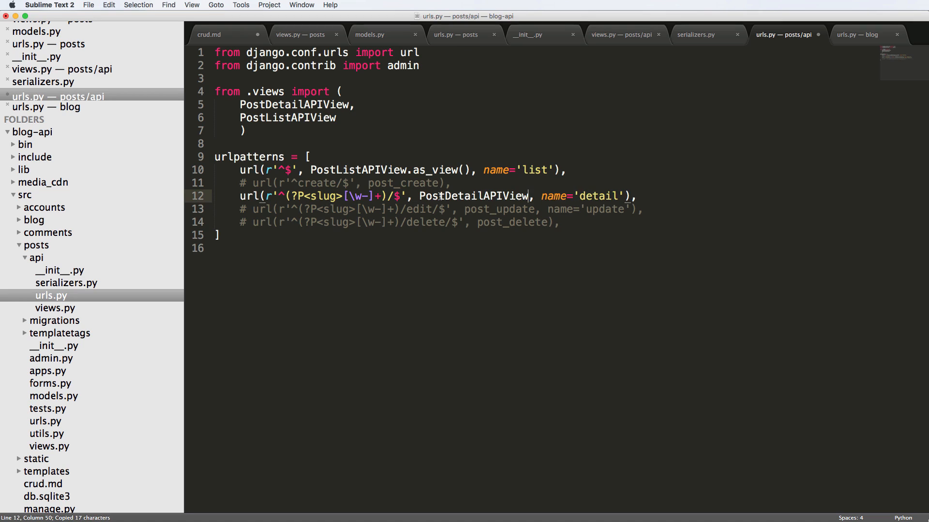
# Step: Route the detail URL (?P<pk>\d+) to PostDetailAPIView.as_view() and save
pyautogui.write('.as_view()')
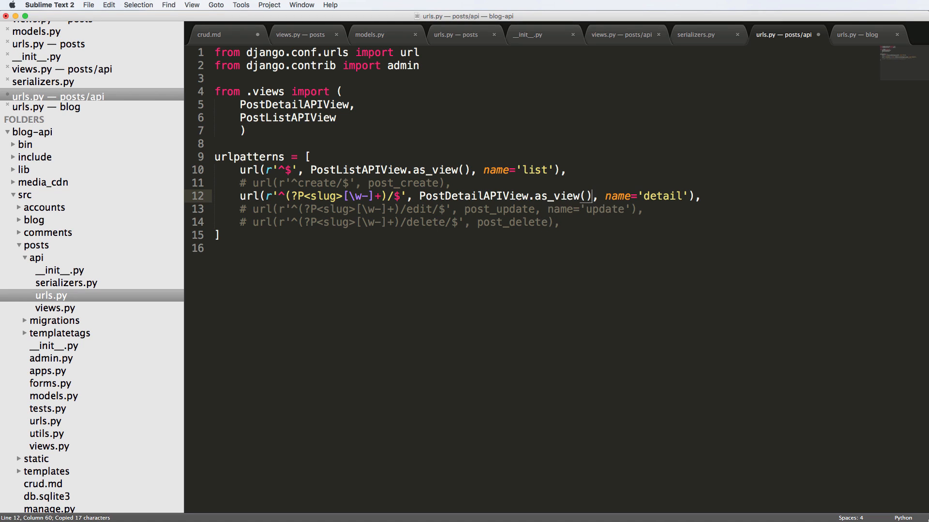
pyautogui.click(309, 196)
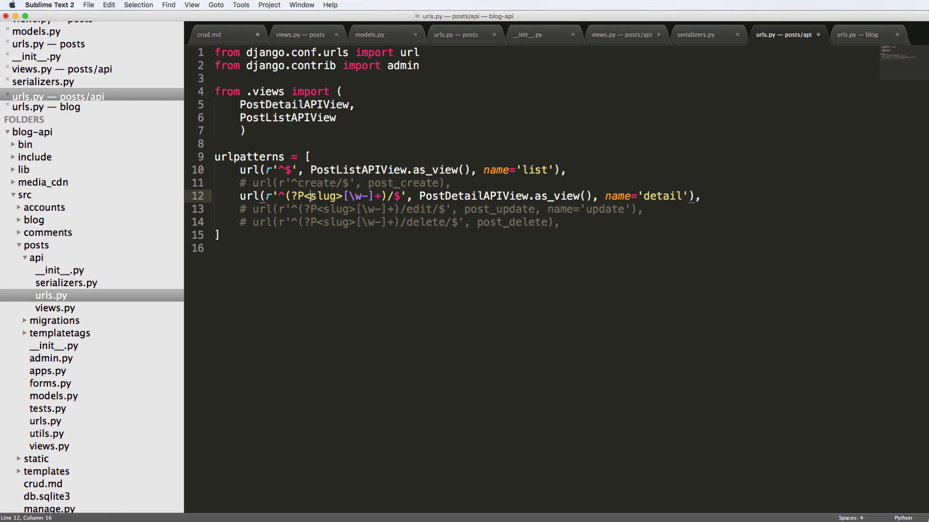
pyautogui.write('pk')
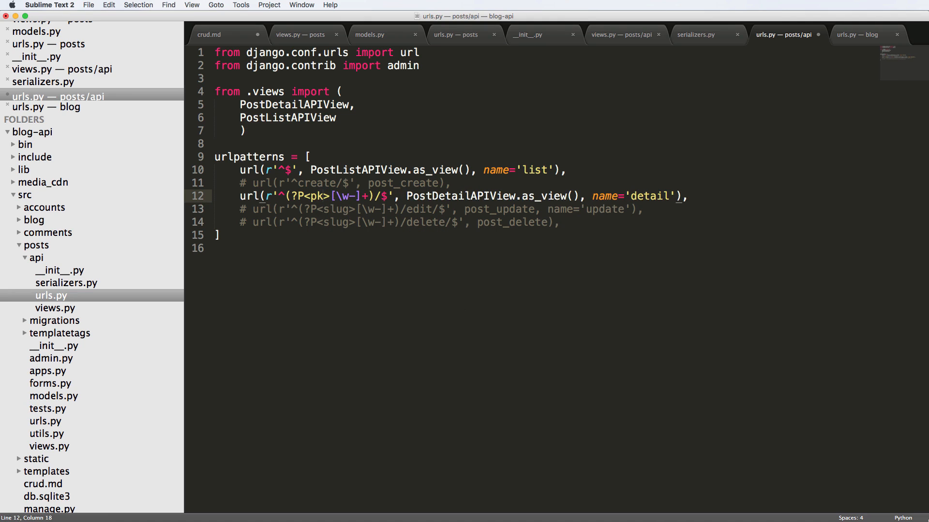
pyautogui.doubleClick(342, 196)
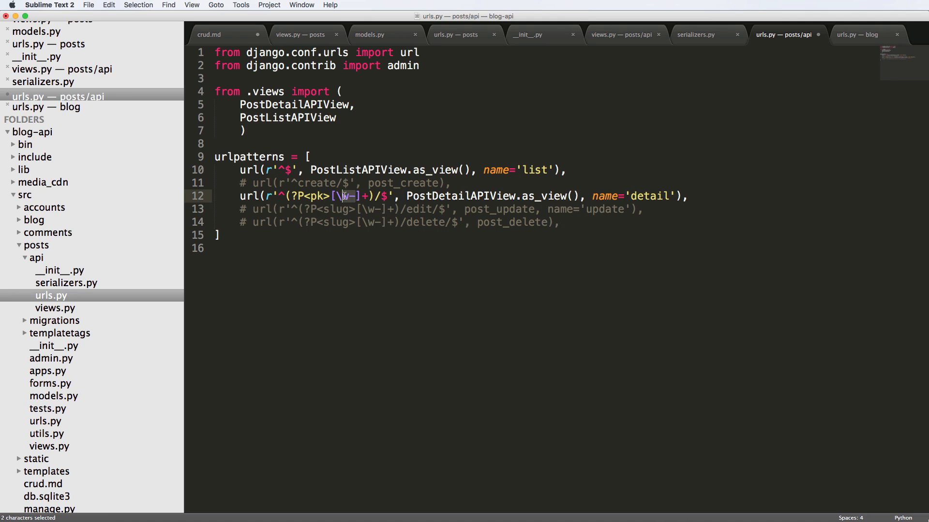
pyautogui.write('\\d')
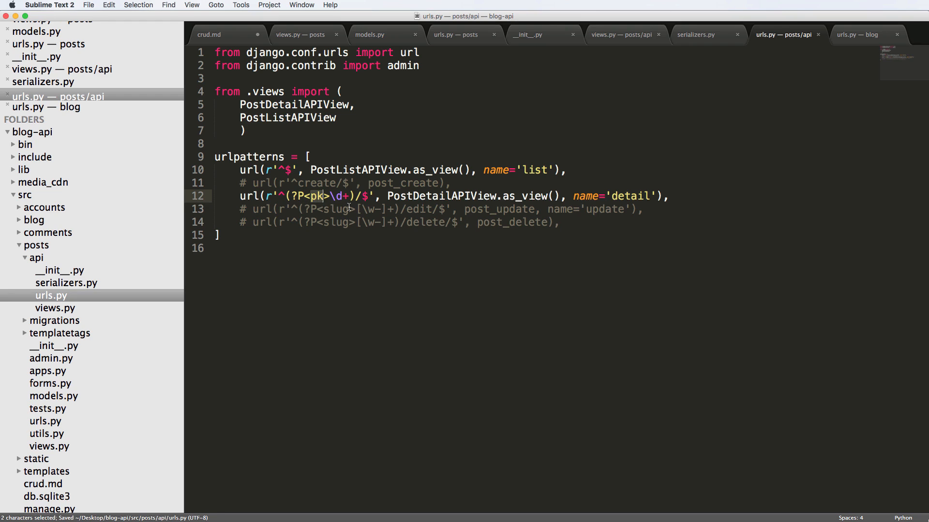
pyautogui.click(468, 196)
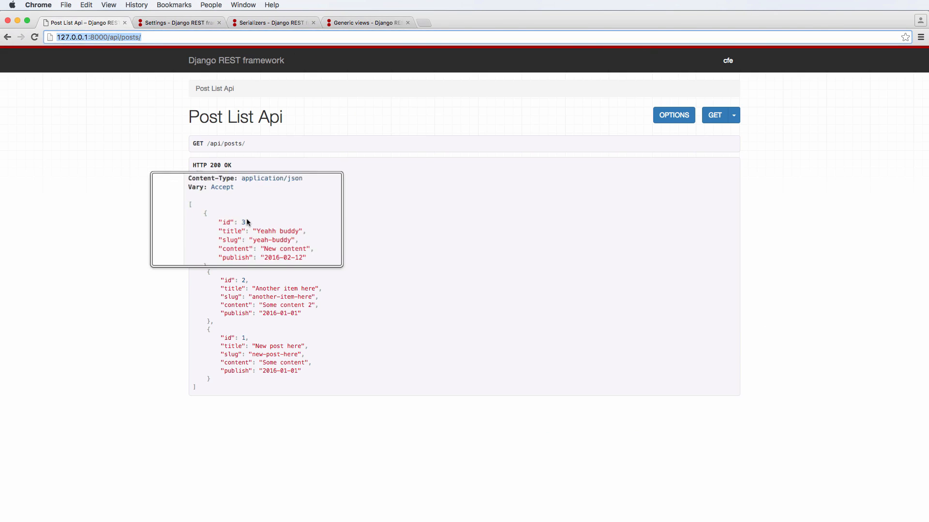
# Step: Load 127.0.0.1:8000/api/posts/3/ to view post 3's details
pyautogui.click(98, 37)
pyautogui.write('3/')
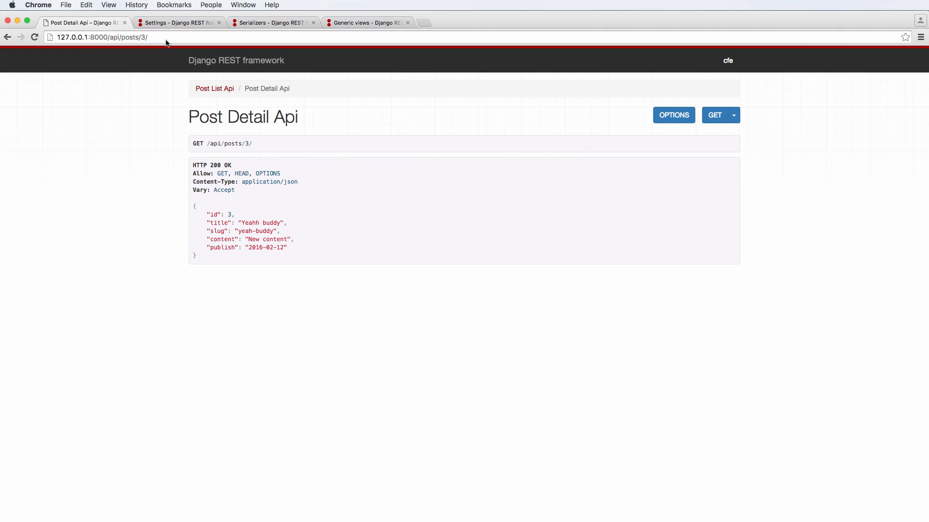
pyautogui.moveTo(252, 208)
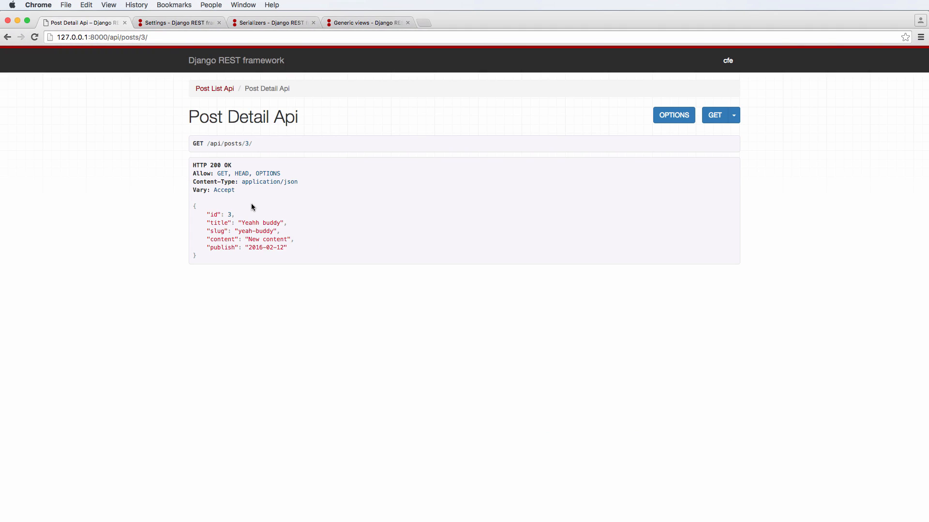
pyautogui.moveTo(254, 219)
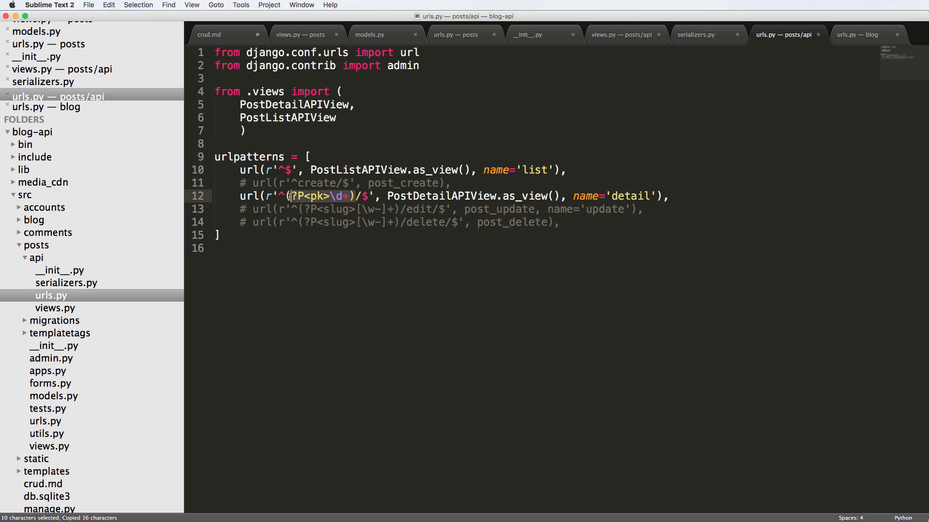
# Step: Replace the detail URL's pk capture with (?P<slug>[\w-]+)
pyautogui.write('(?P<slug>[\\w-]+)')
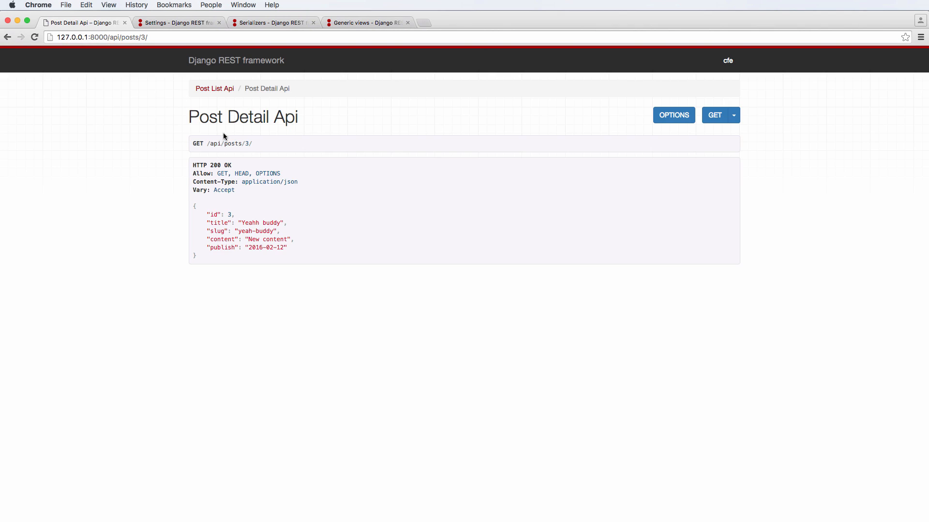
pyautogui.moveTo(150, 47)
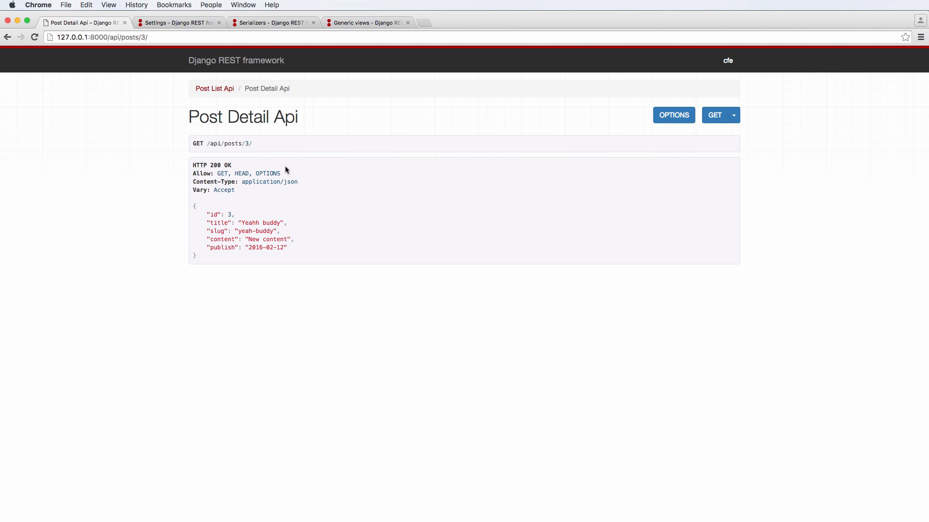
pyautogui.moveTo(275, 214)
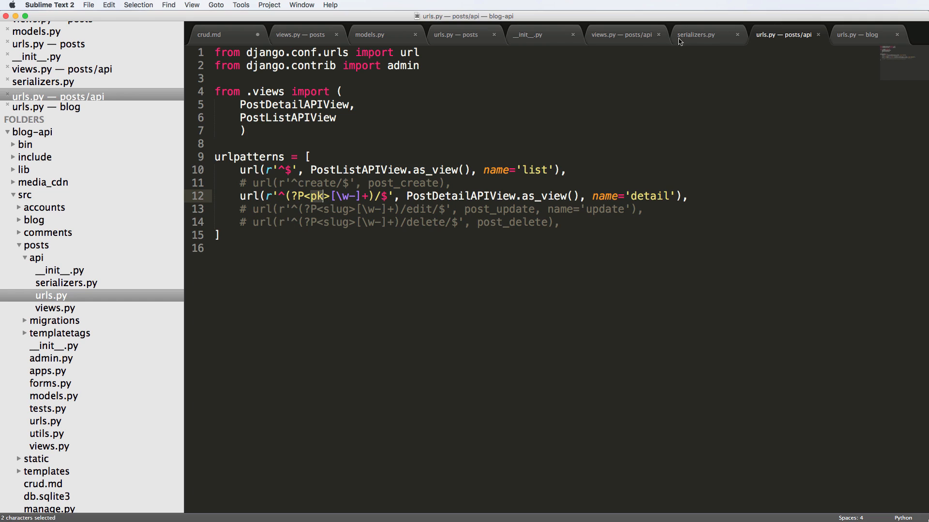
# Step: Add lookup_field = 'slug' to PostDetailAPIView and inspect Chrome's slug AssertionError
pyautogui.click(621, 34)
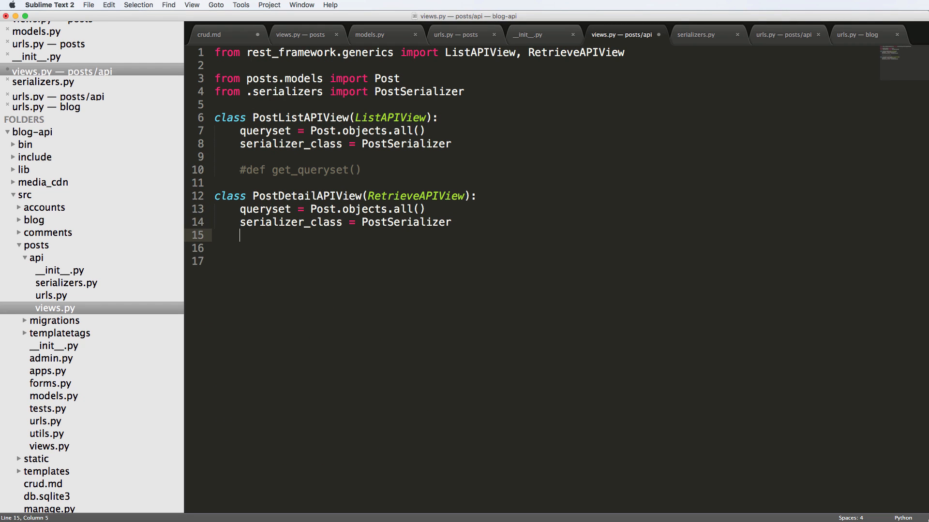
pyautogui.write('lookup_fi')
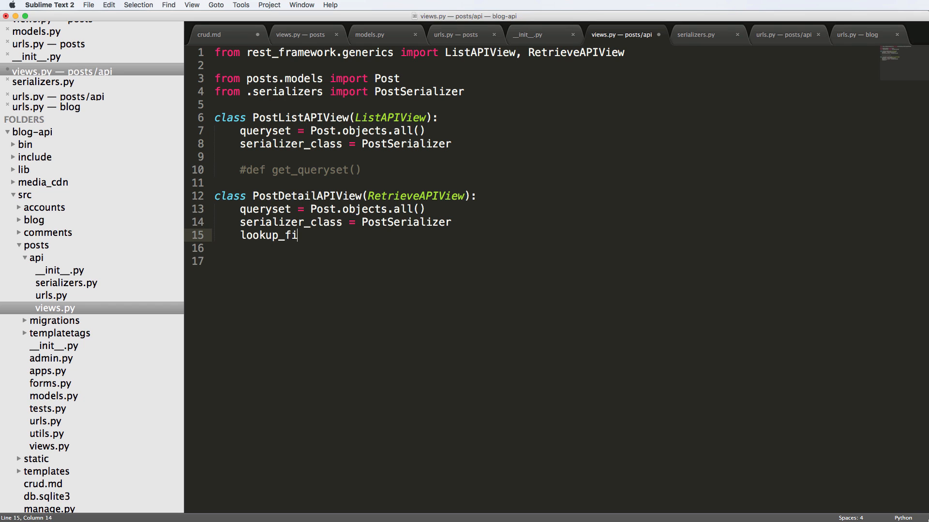
pyautogui.write("eld = 'slug'")
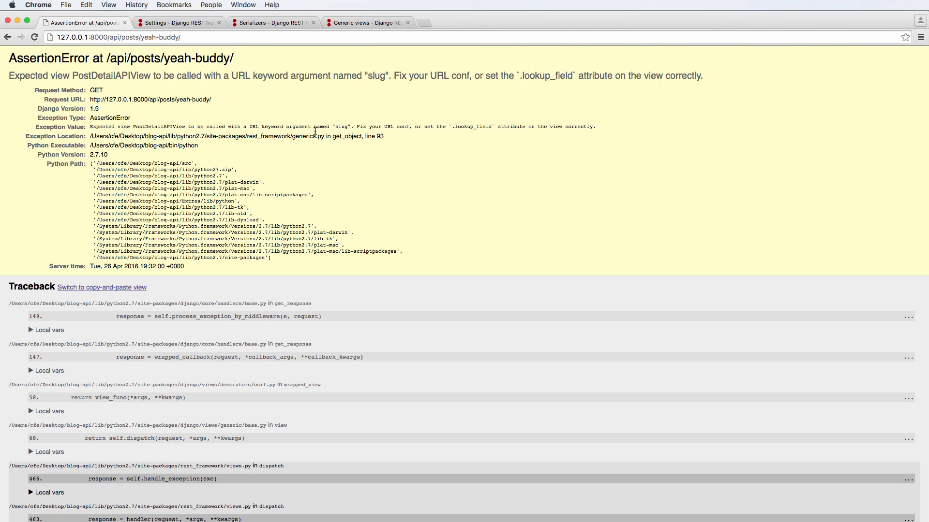
pyautogui.doubleClick(376, 75)
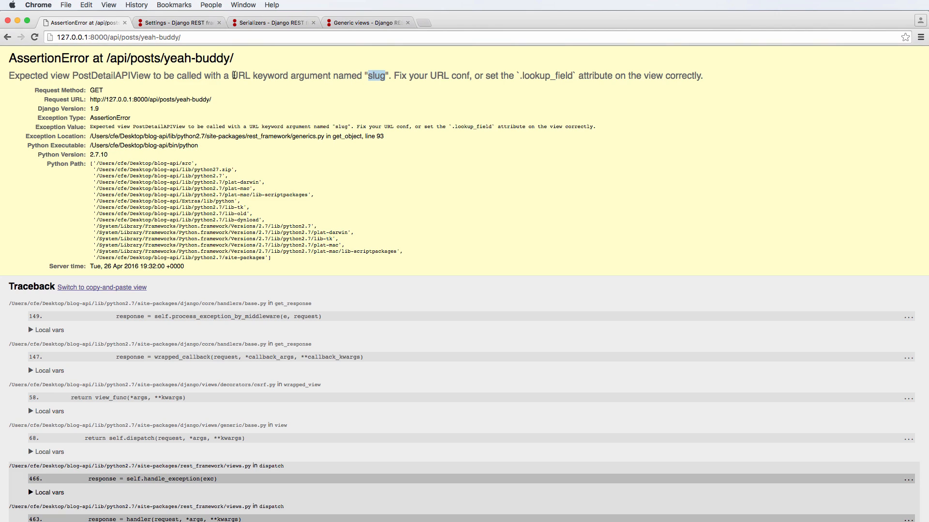
pyautogui.doubleClick(268, 76)
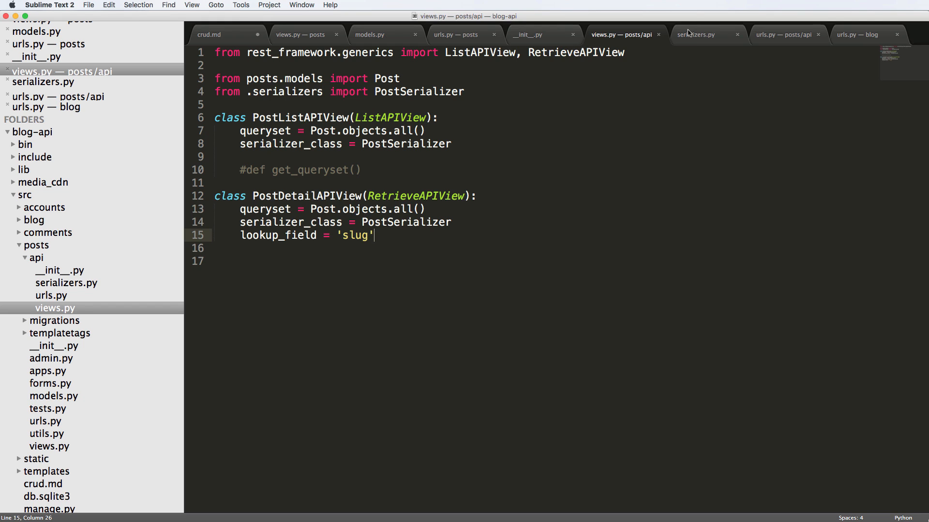
# Step: Add lookup_url_kwarg = "abc" to the detail view, test it, then comment it out
pyautogui.click(782, 34)
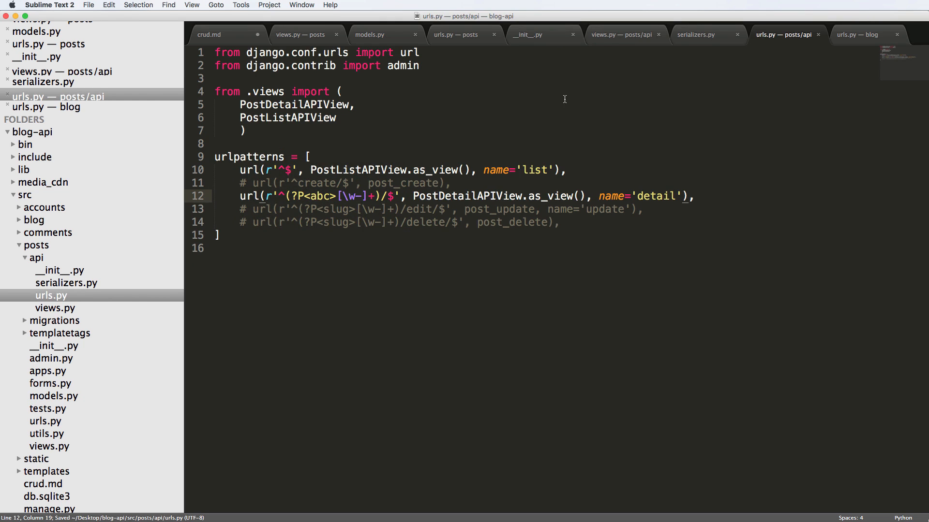
pyautogui.click(622, 34)
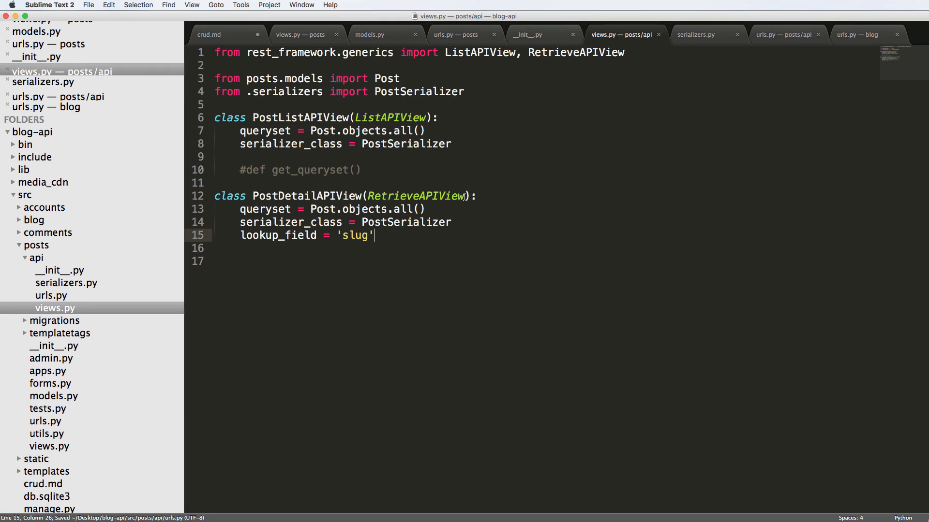
pyautogui.write('lookup_field')
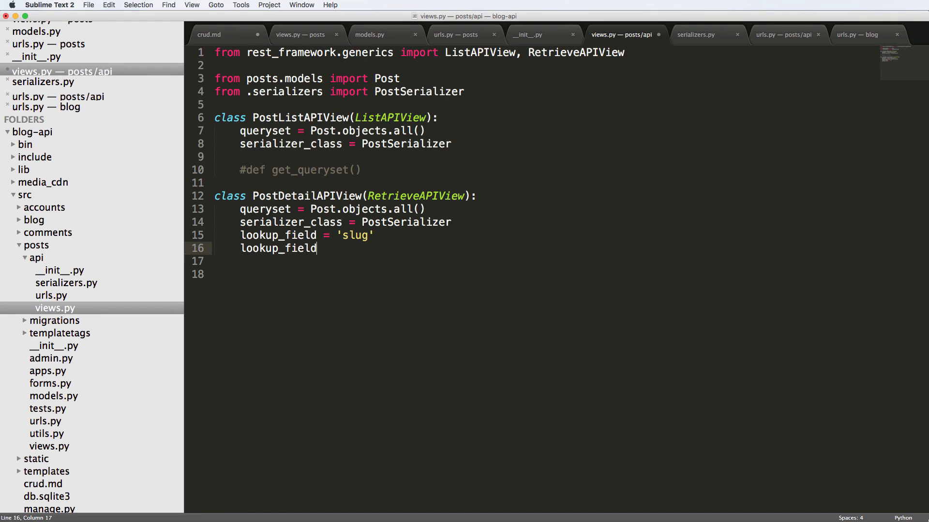
pyautogui.write('_')
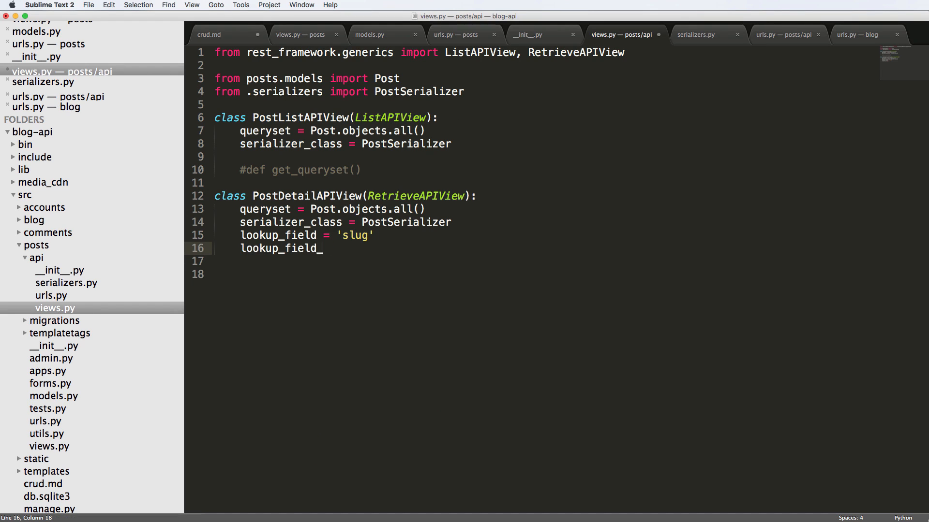
pyautogui.write('kwarg')
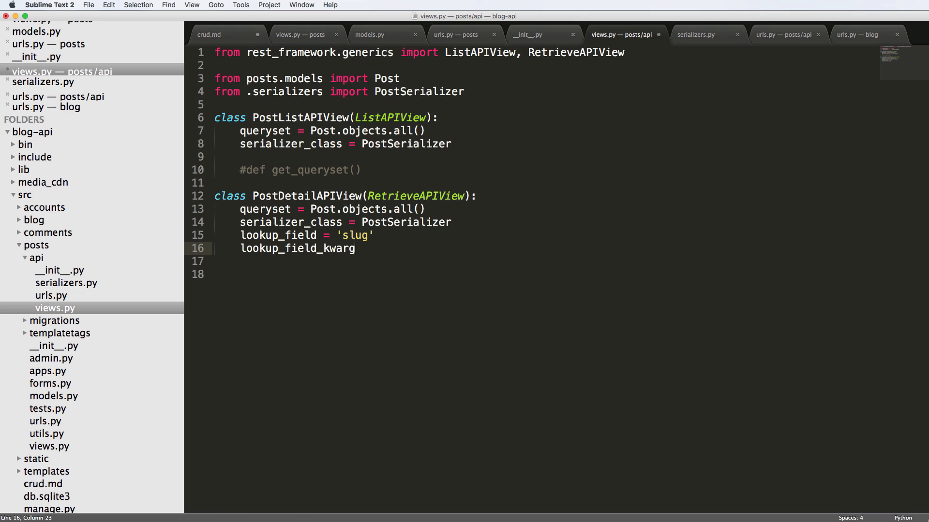
pyautogui.write('= "abc"')
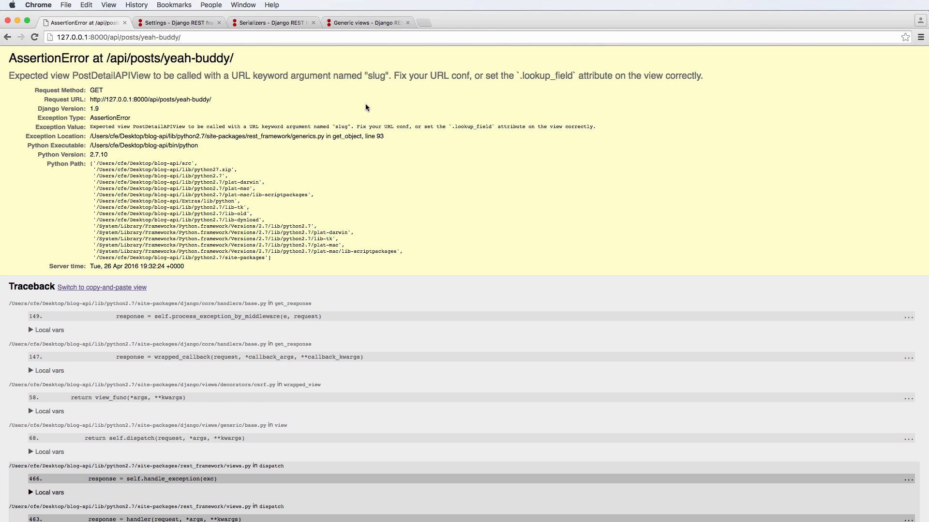
pyautogui.click(366, 22)
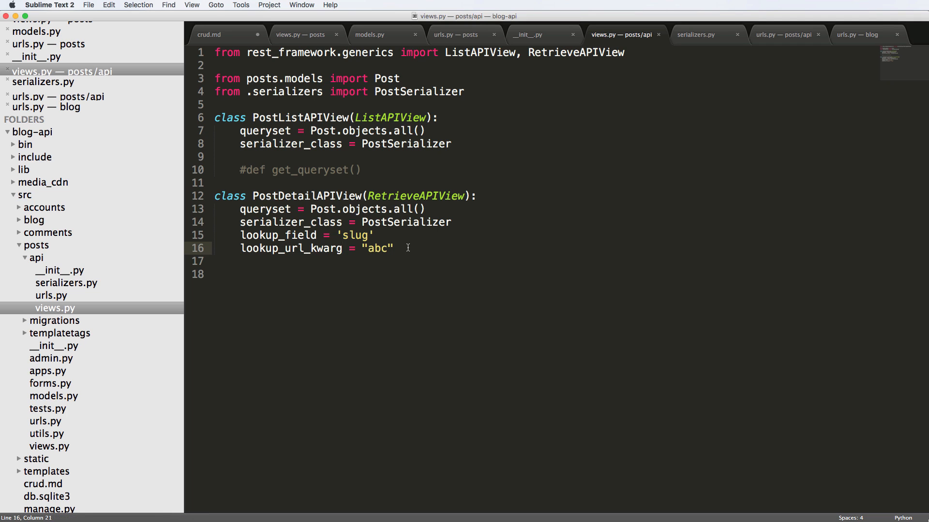
pyautogui.click(295, 235)
pyautogui.write('#')
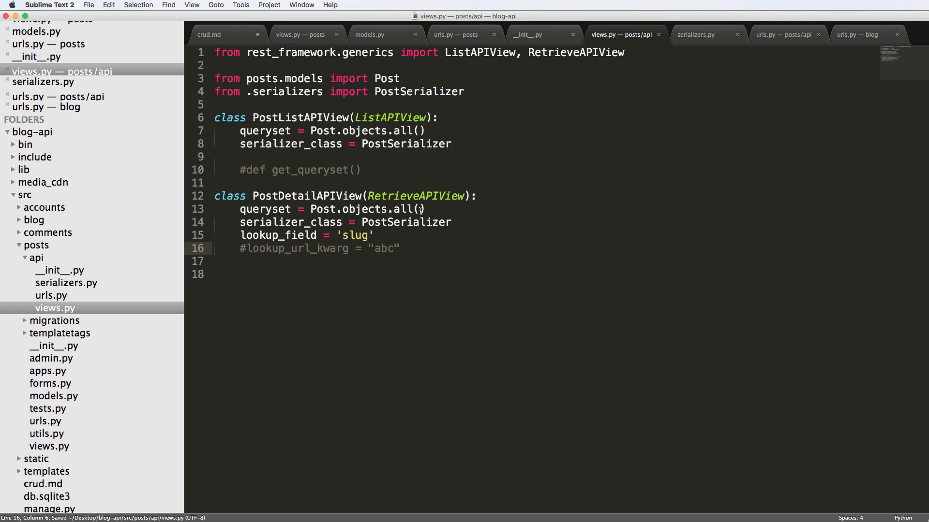
# Step: Rename the URL capture back to slug so yeah-buddy loads, and duplicate PostSerializer
pyautogui.click(782, 34)
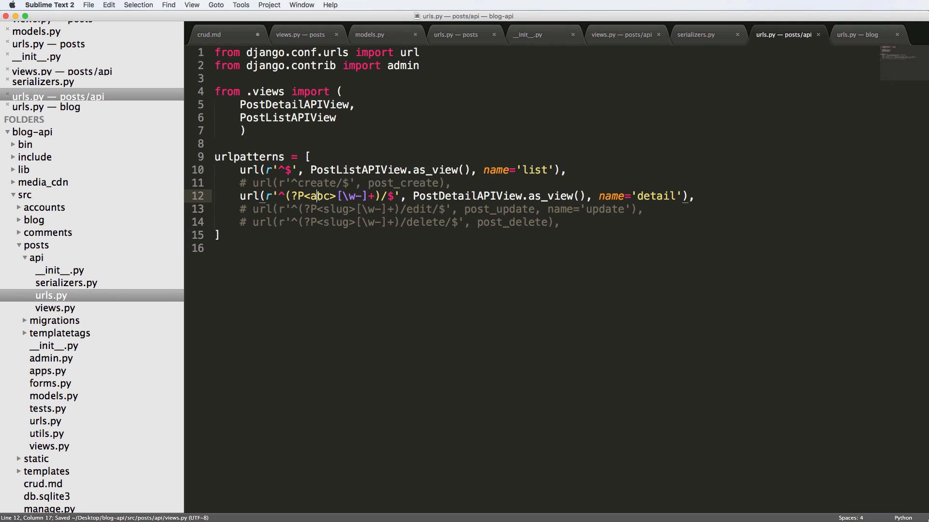
pyautogui.write('slug')
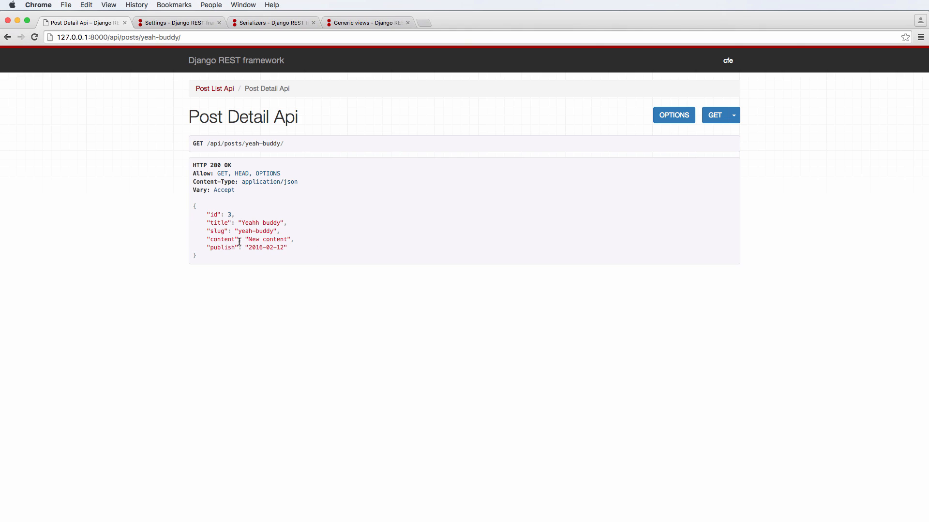
pyautogui.moveTo(337, 200)
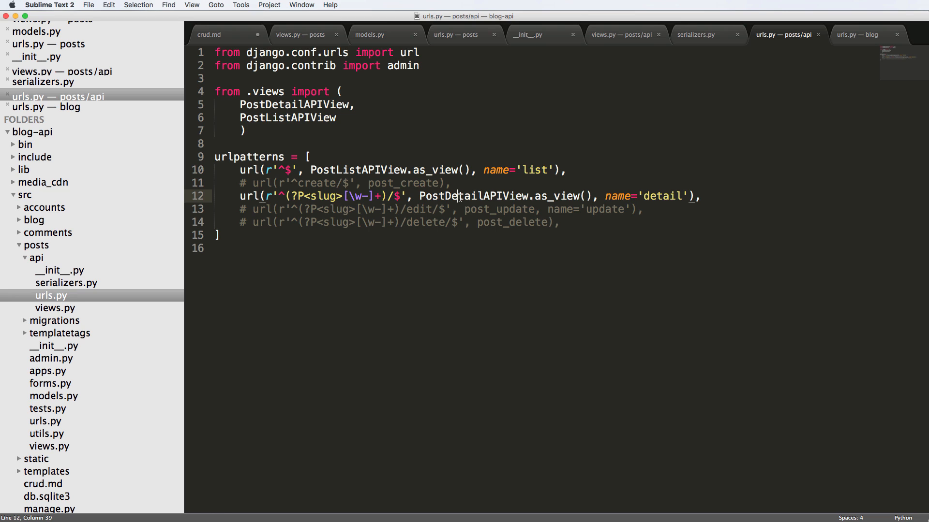
pyautogui.click(696, 35)
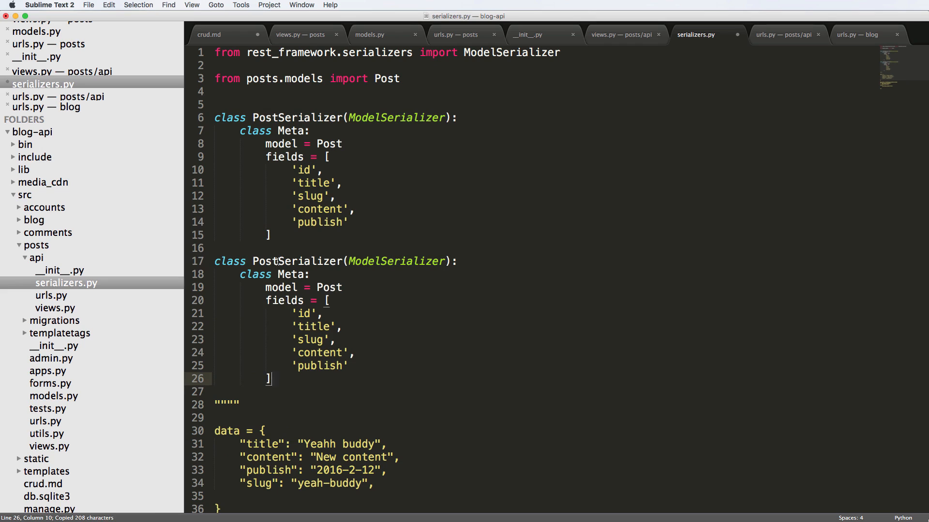
# Step: Rename the duplicated classes PostDetailSerializer and PostListSerializer, dropping 'id' from the list fields
pyautogui.write('Detail')
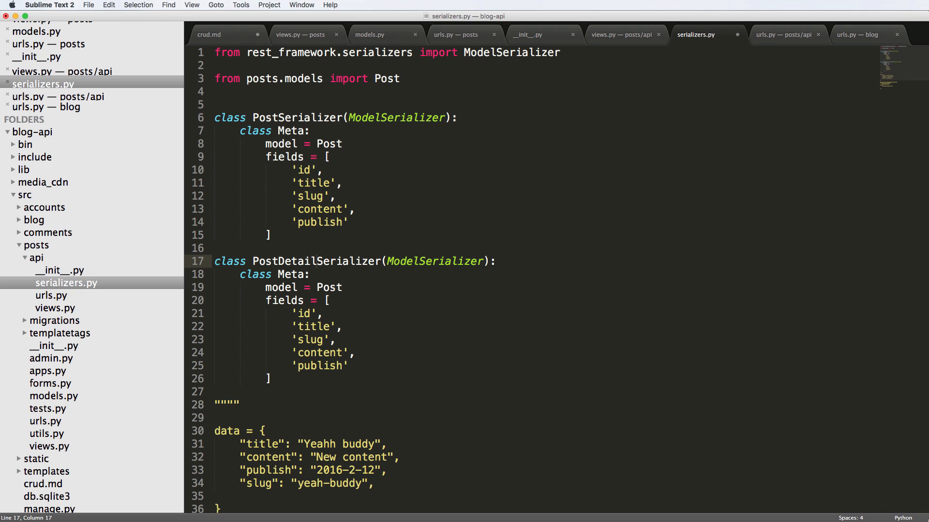
pyautogui.click(282, 117)
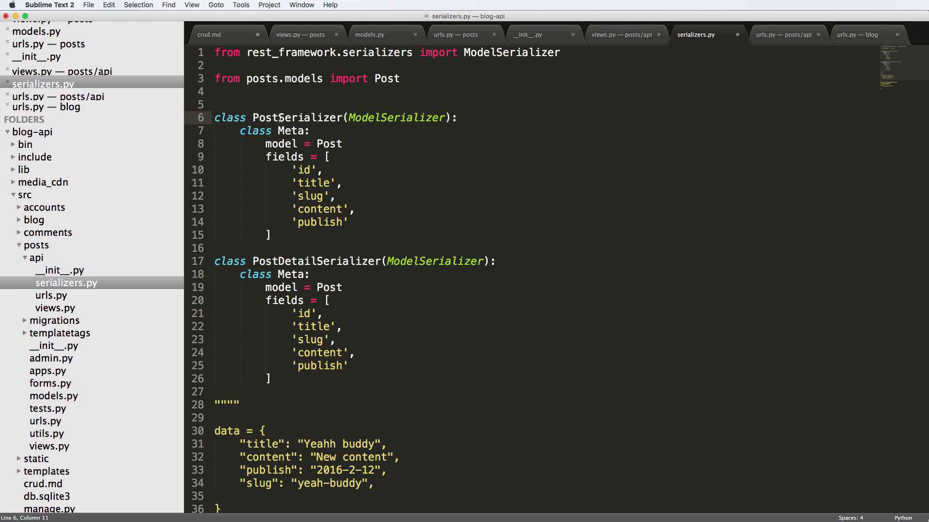
pyautogui.write('Li')
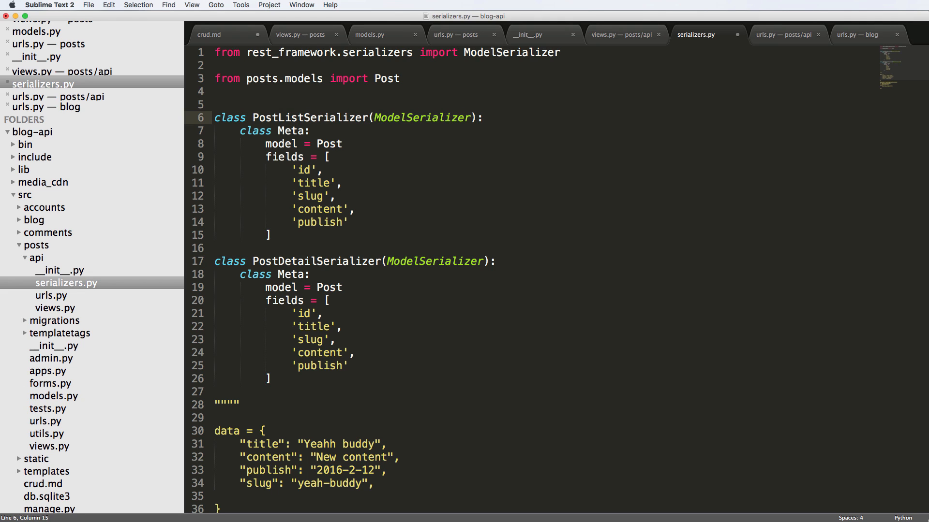
pyautogui.press('enter')
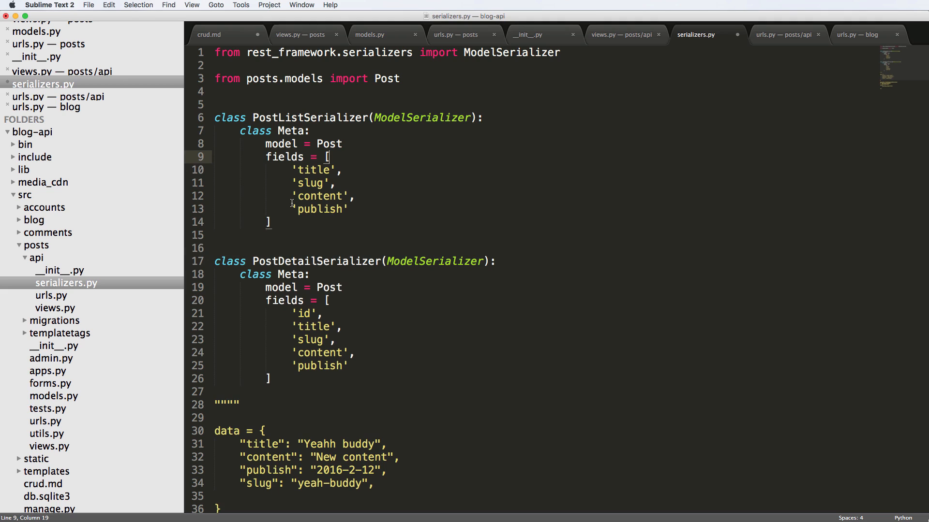
pyautogui.moveTo(307, 217)
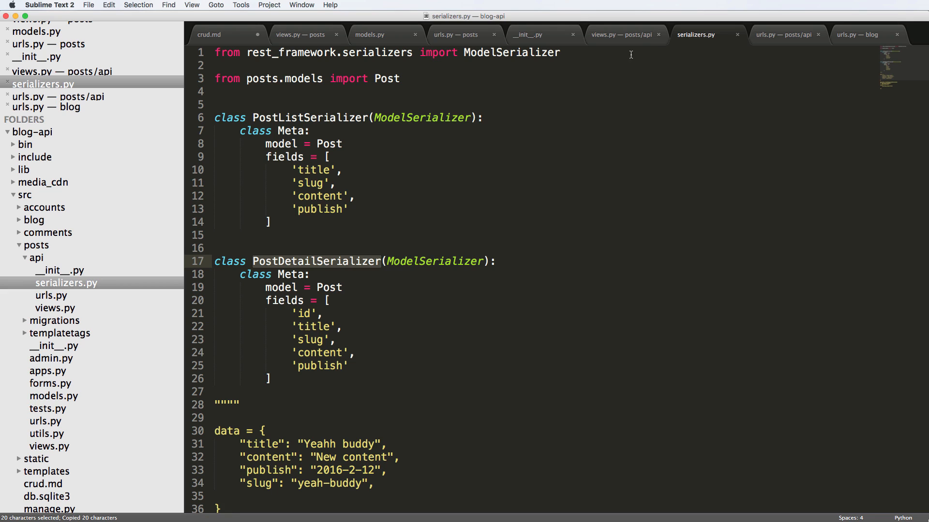
# Step: Import both serializers in views.py, using PostDetailSerializer for detail and PostListSerializer for list
pyautogui.click(622, 34)
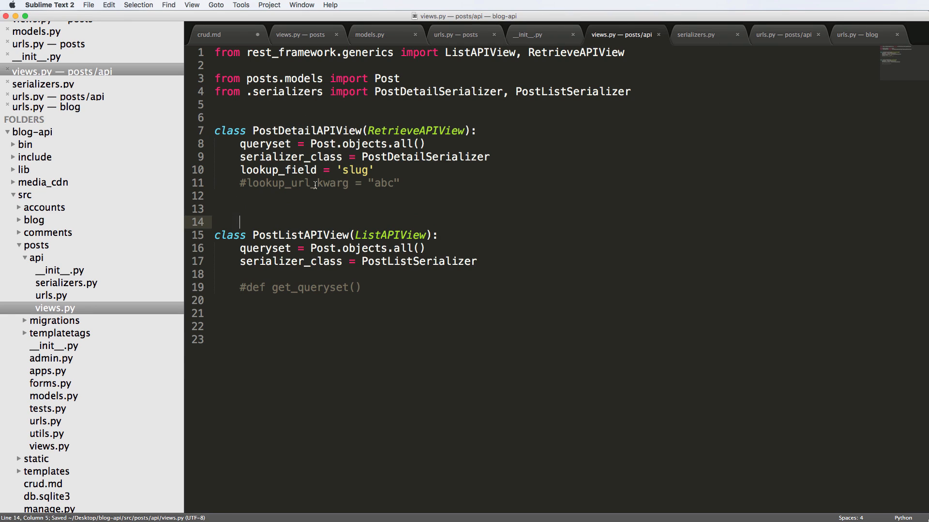
pyautogui.moveTo(693, 31)
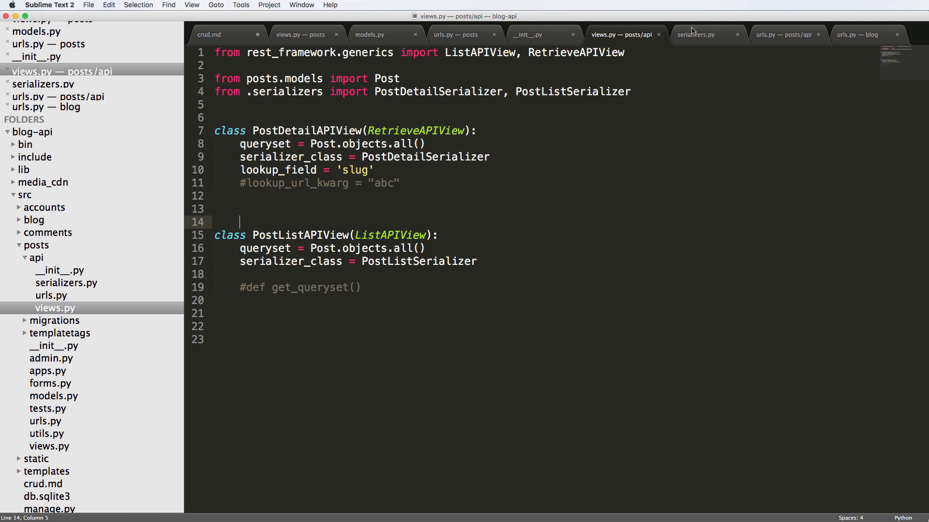
pyautogui.click(696, 34)
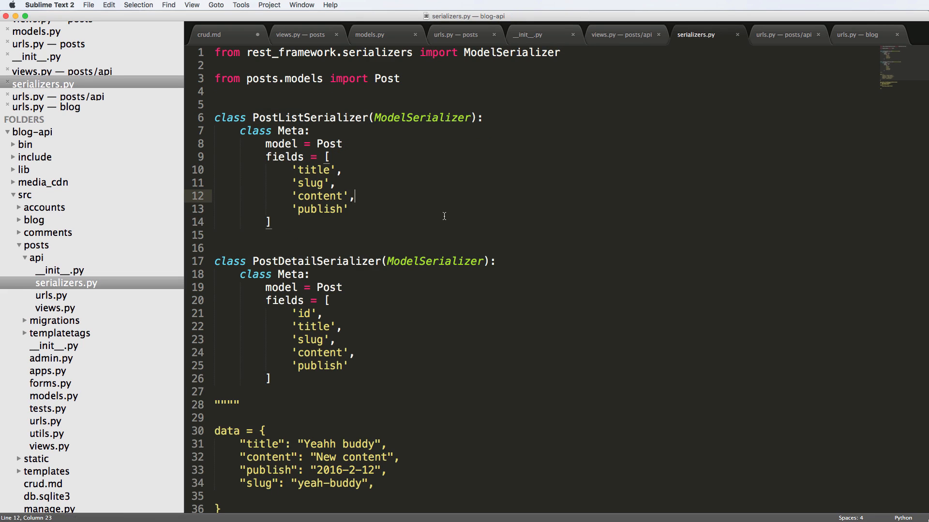